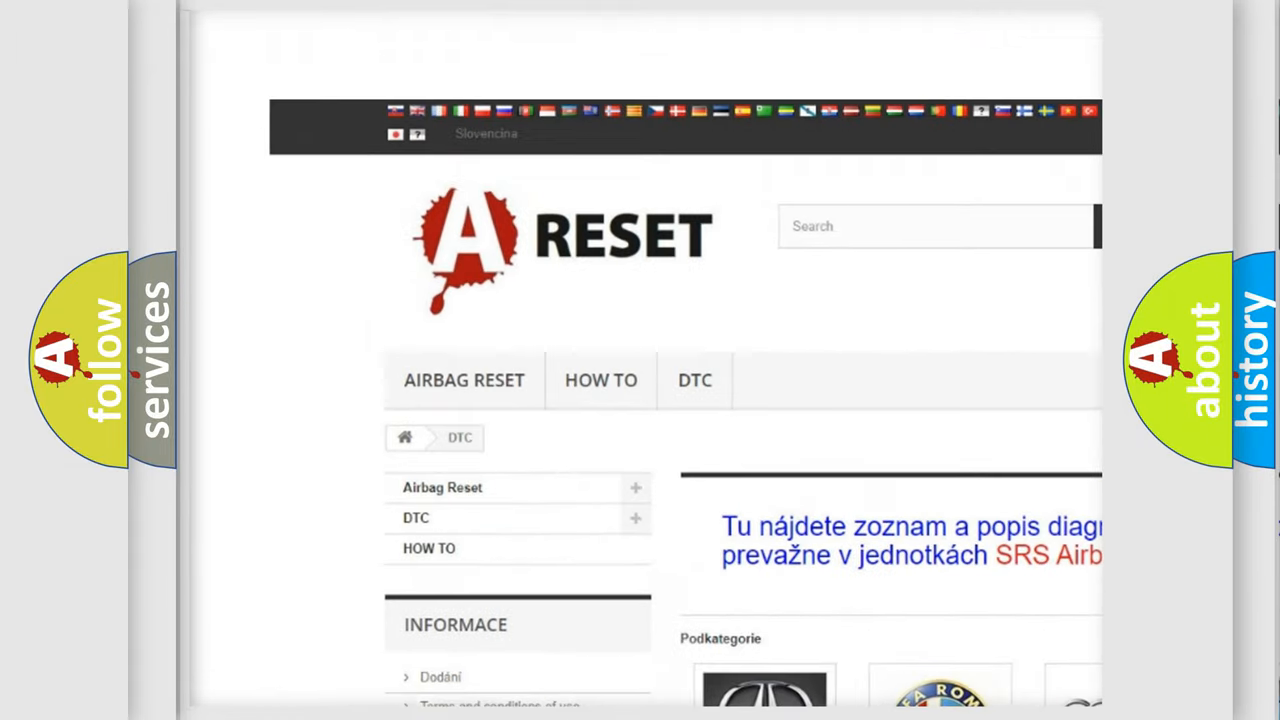
# - Scroll the DTC brand grid down until the Lexus DTC logo is in view
pyautogui.scroll(-3)
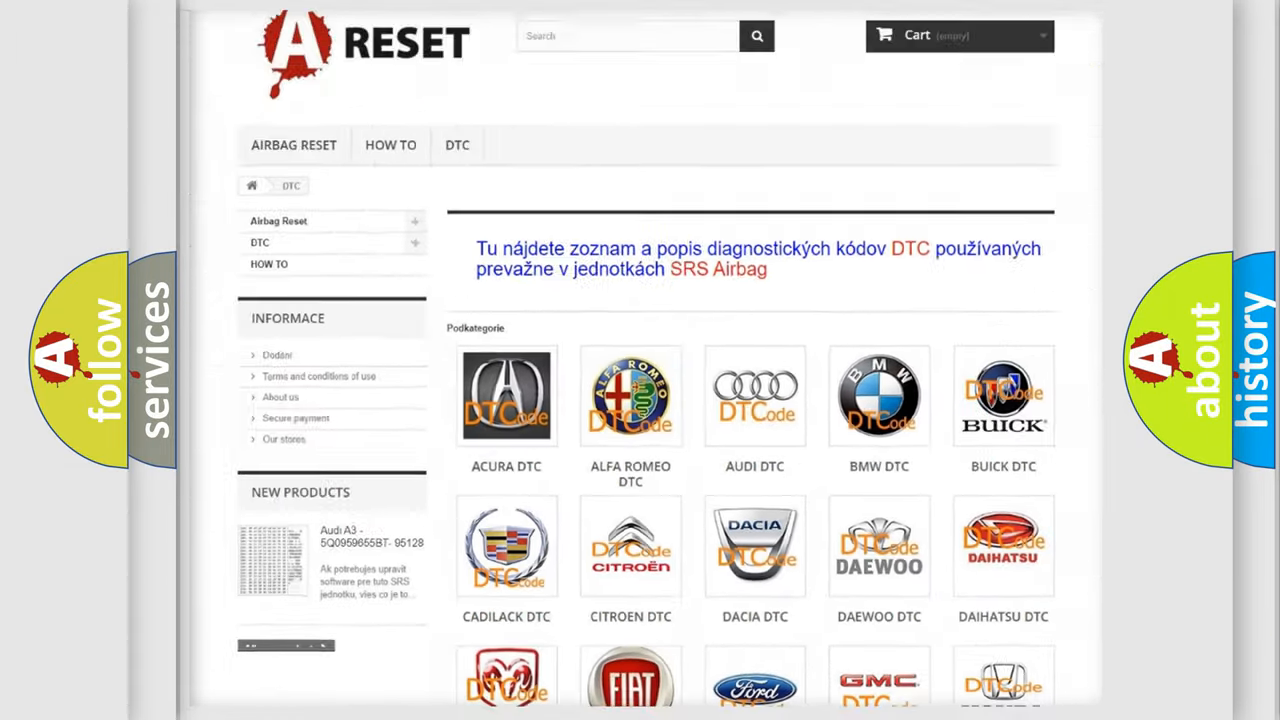
pyautogui.scroll(-3)
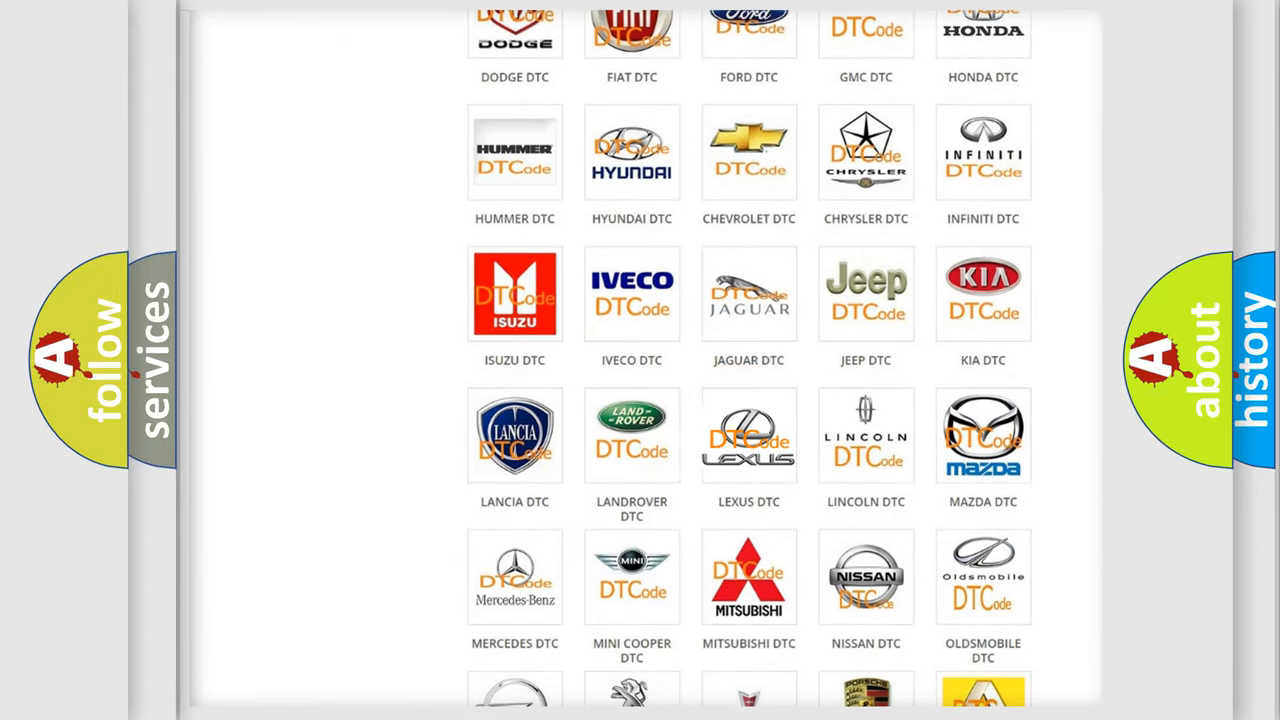
# - Open the Lexus DTC page, browse its diagnostic code subcategories, and return to the top
pyautogui.click(748, 436)
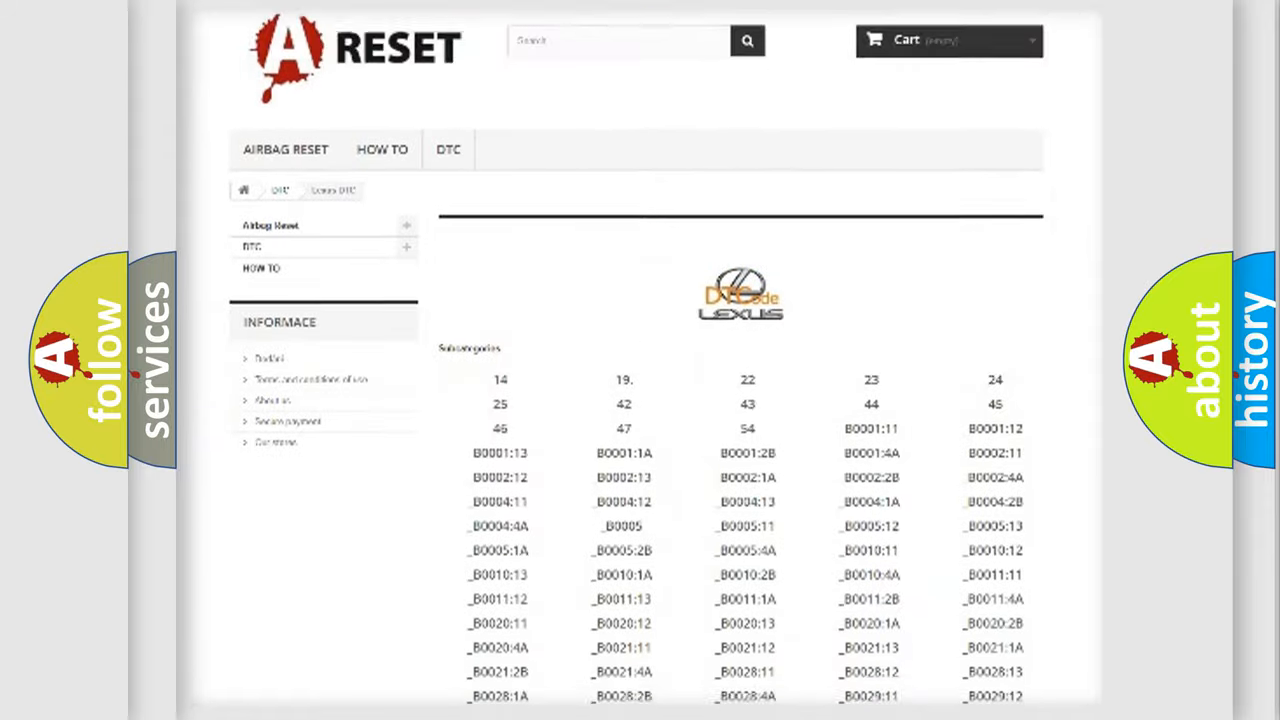
pyautogui.scroll(-3)
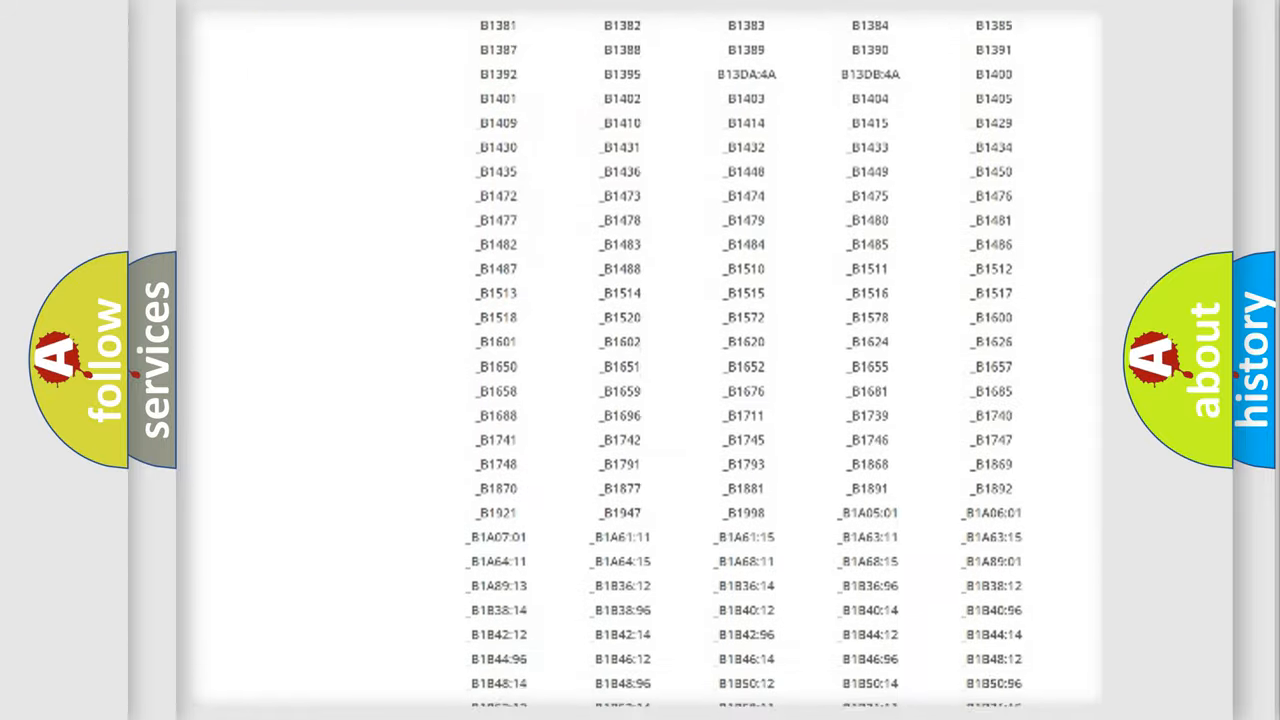
pyautogui.scroll(3)
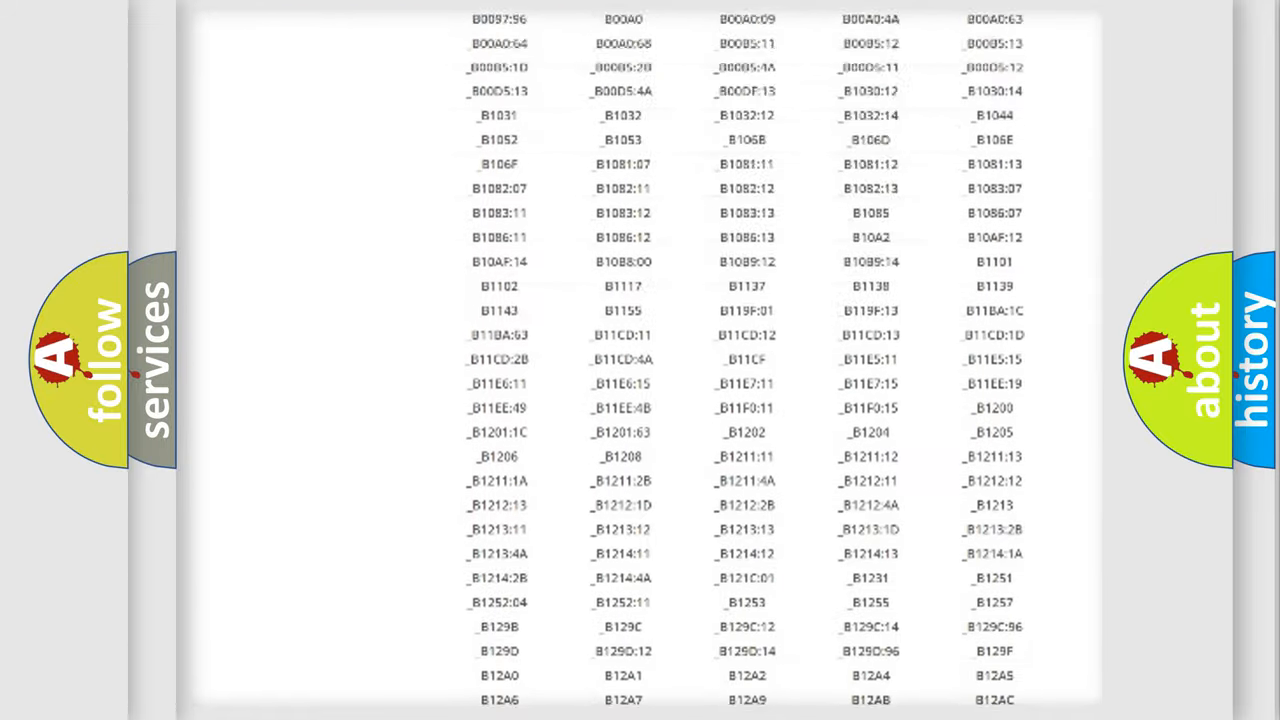
pyautogui.scroll(3)
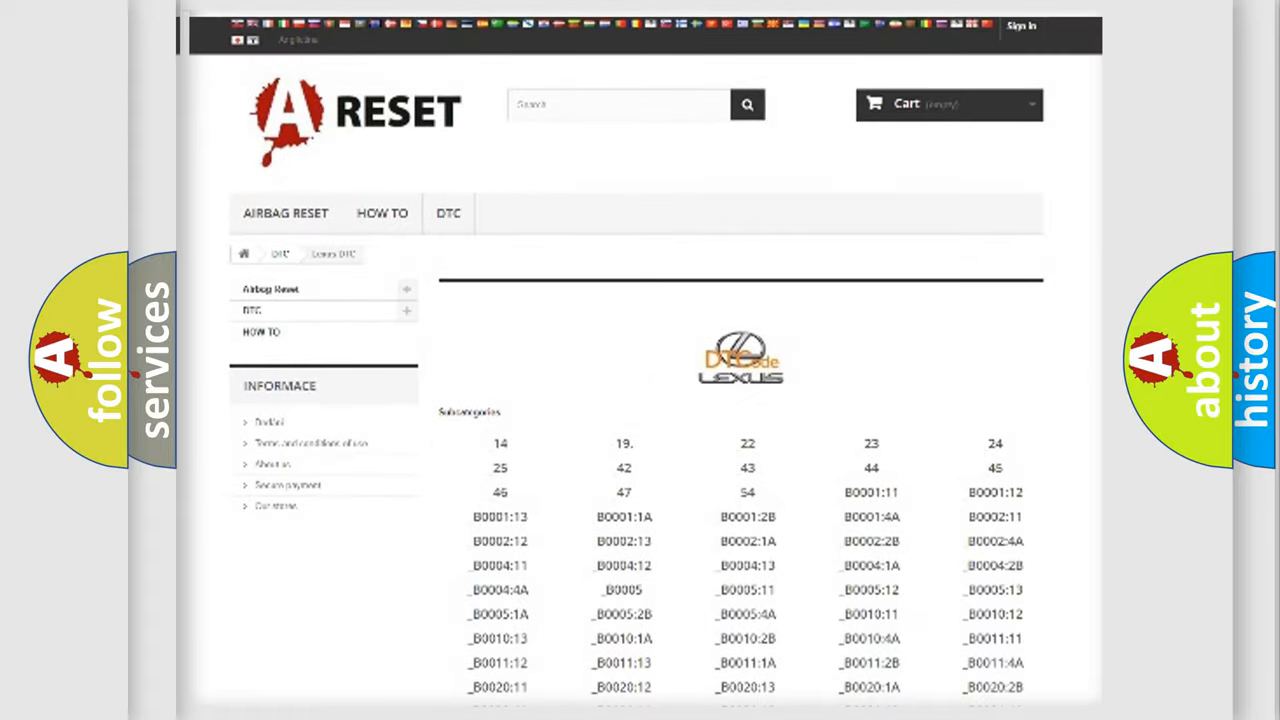